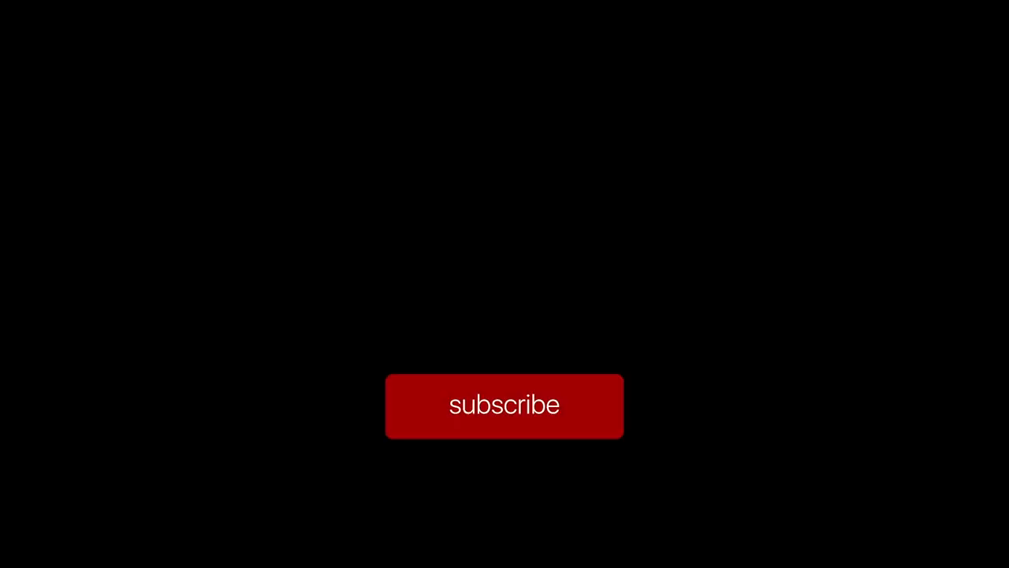
Mark the channel as subscribed, turning the red button grey 'Subscribed' with a bell icon
click(505, 405)
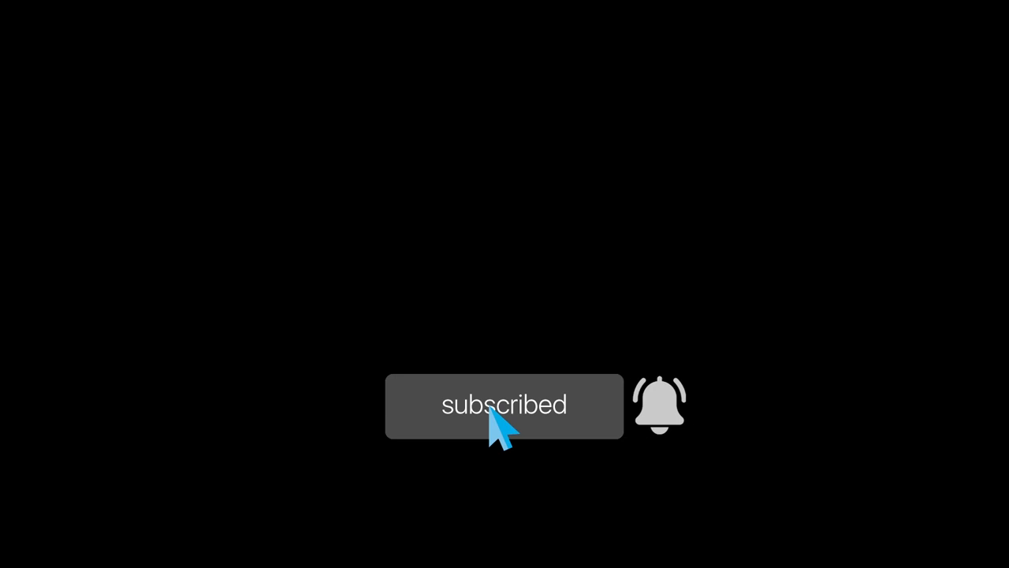